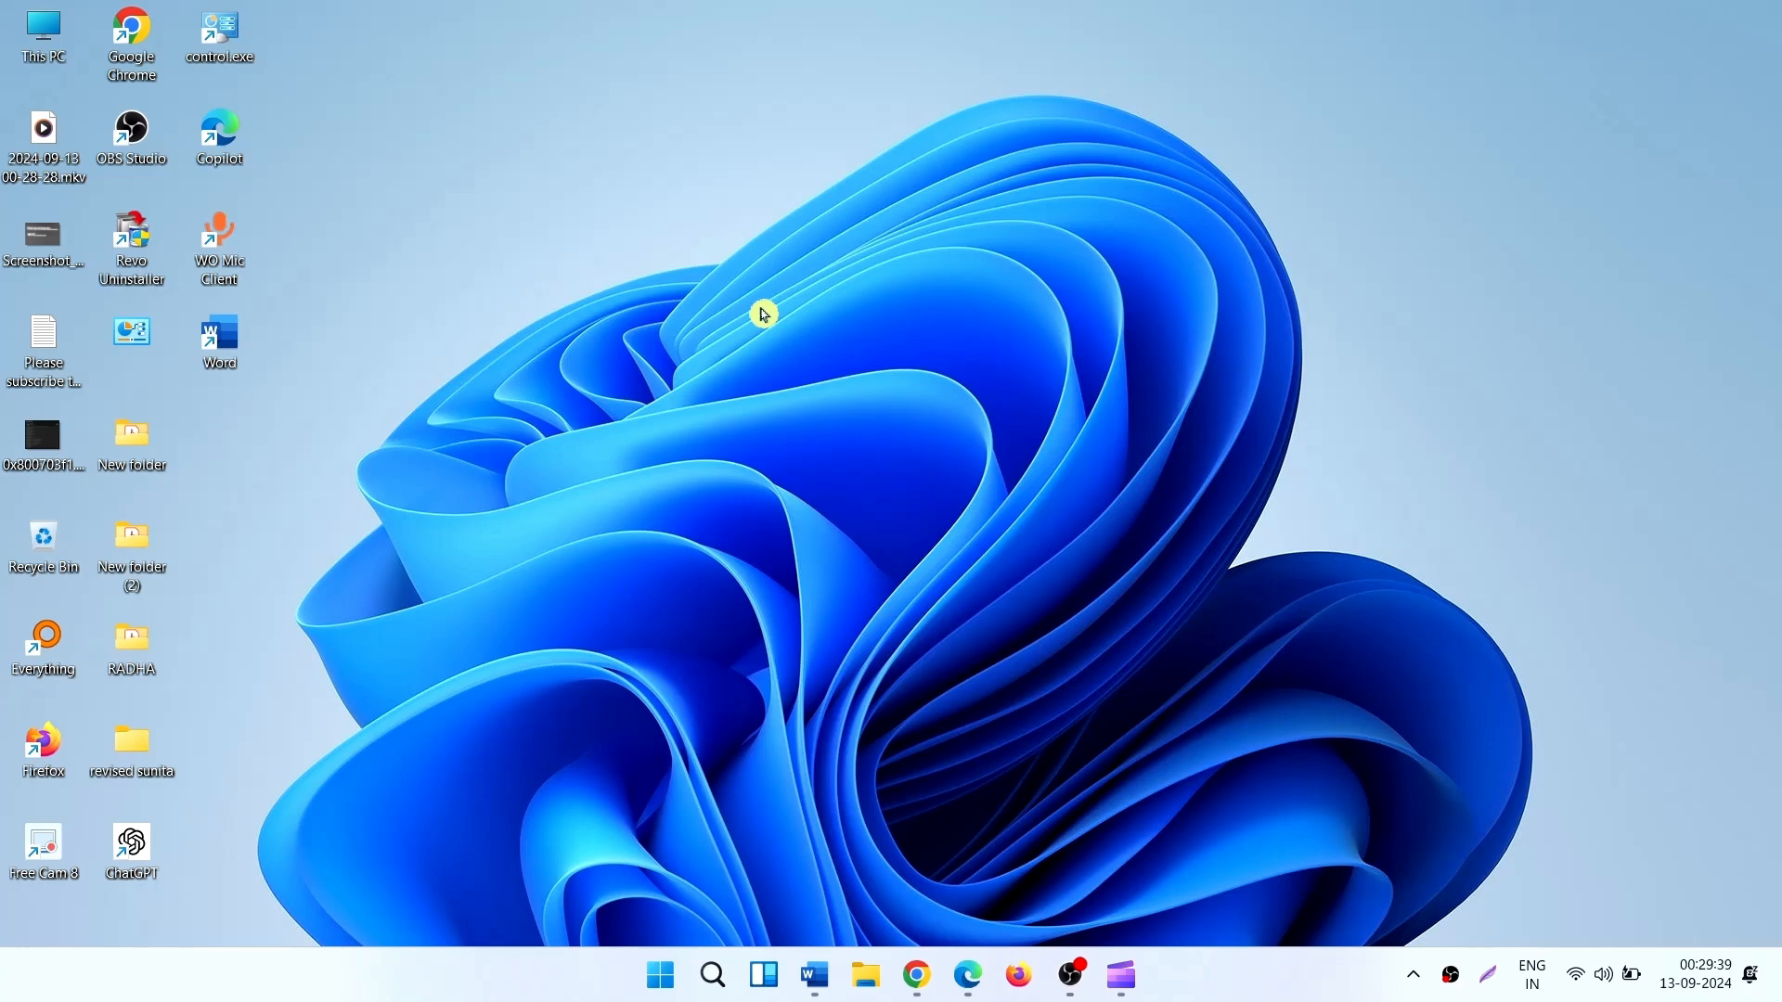
mouse_move(659, 975)
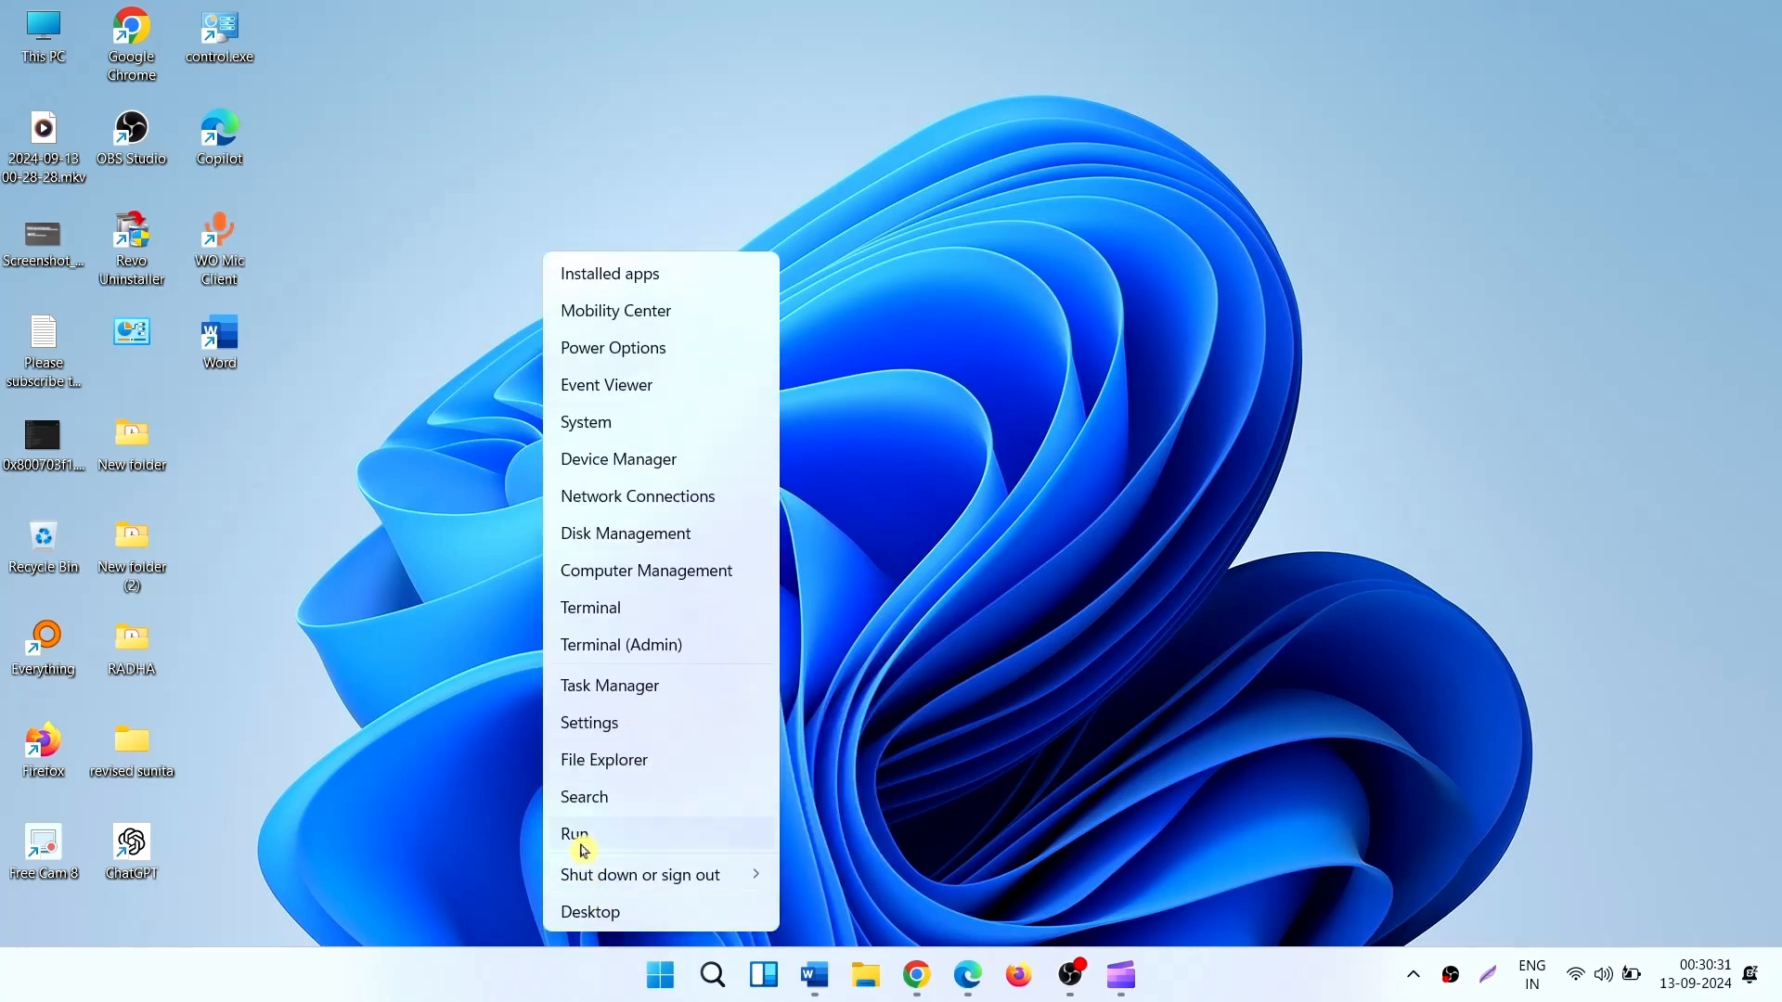
Run the appwiz.cpl command from the Windows Run dialog
click(574, 834)
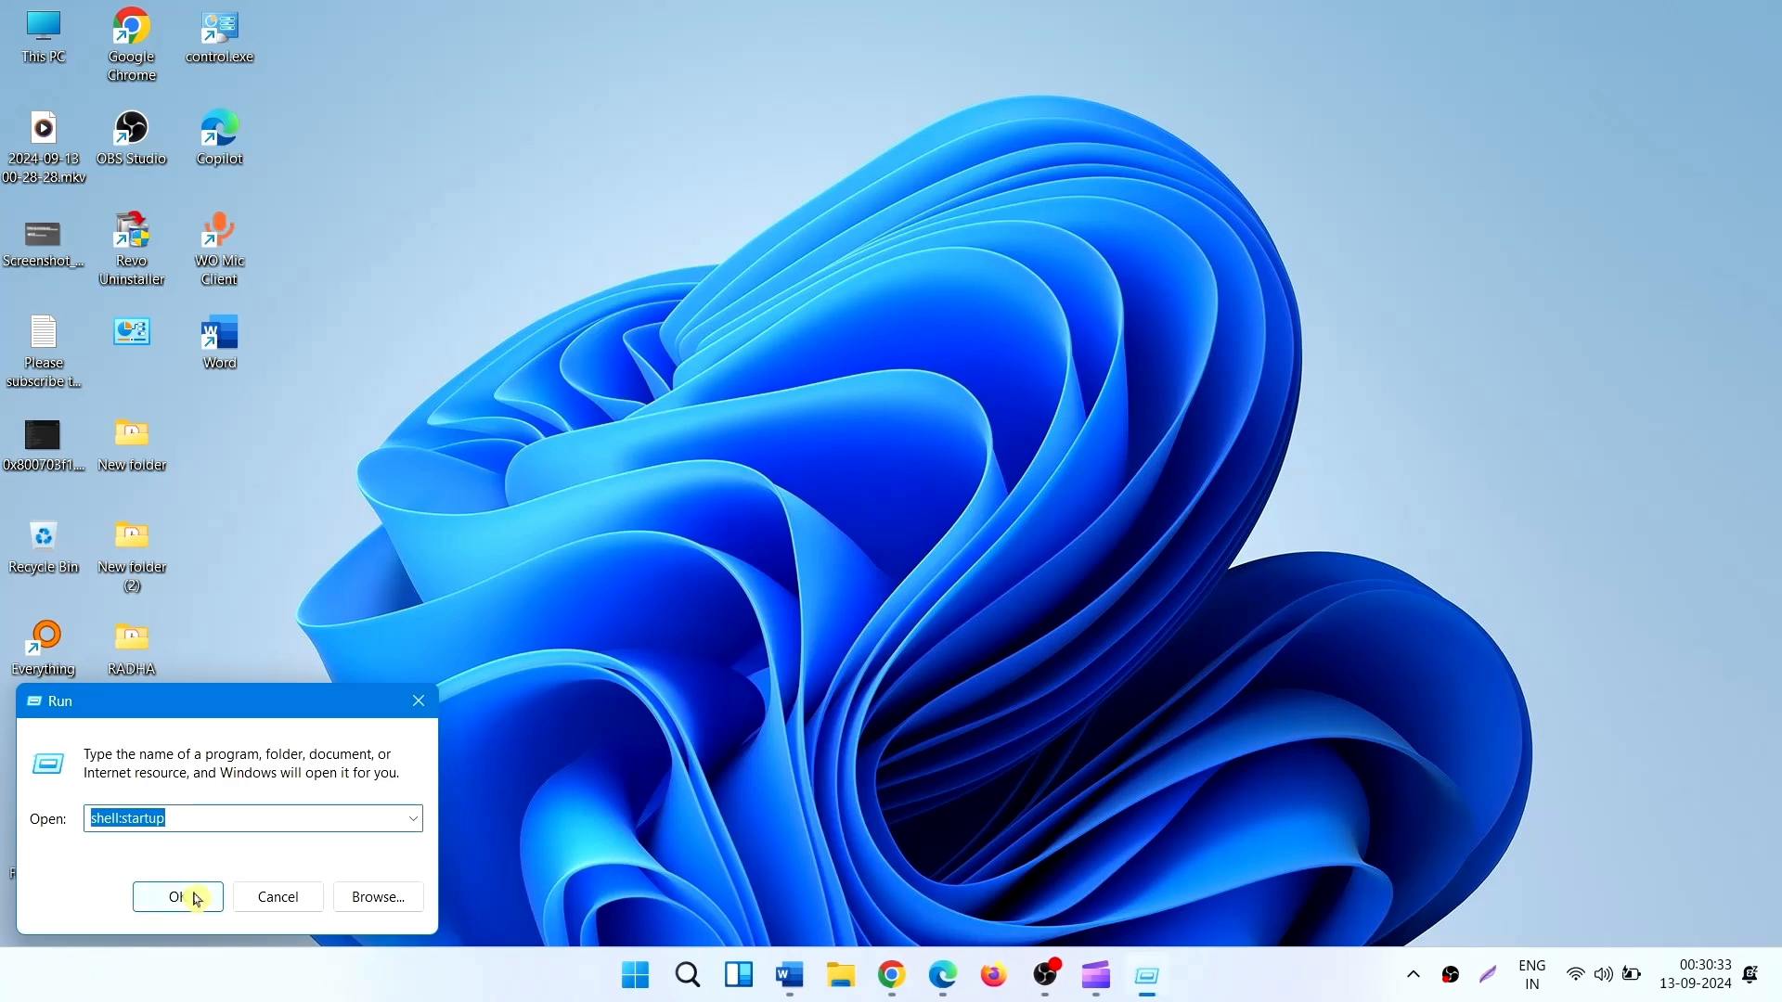
text(a)
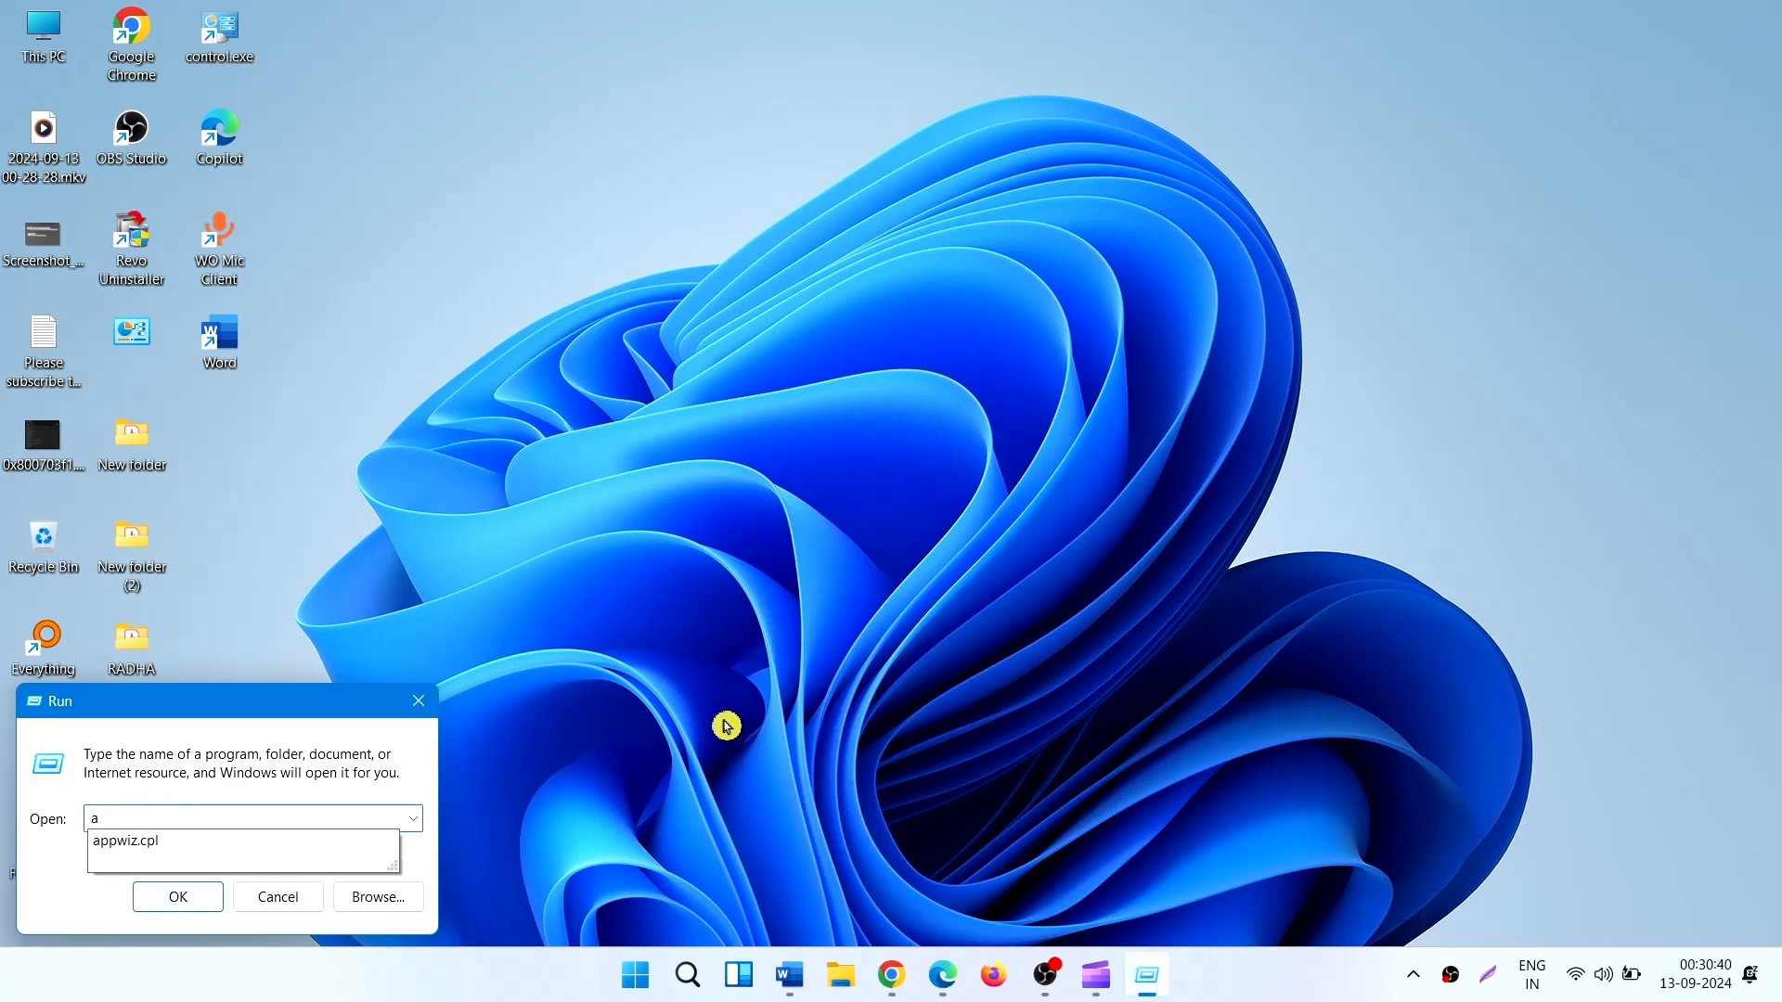
text(ppwiz.cpl)
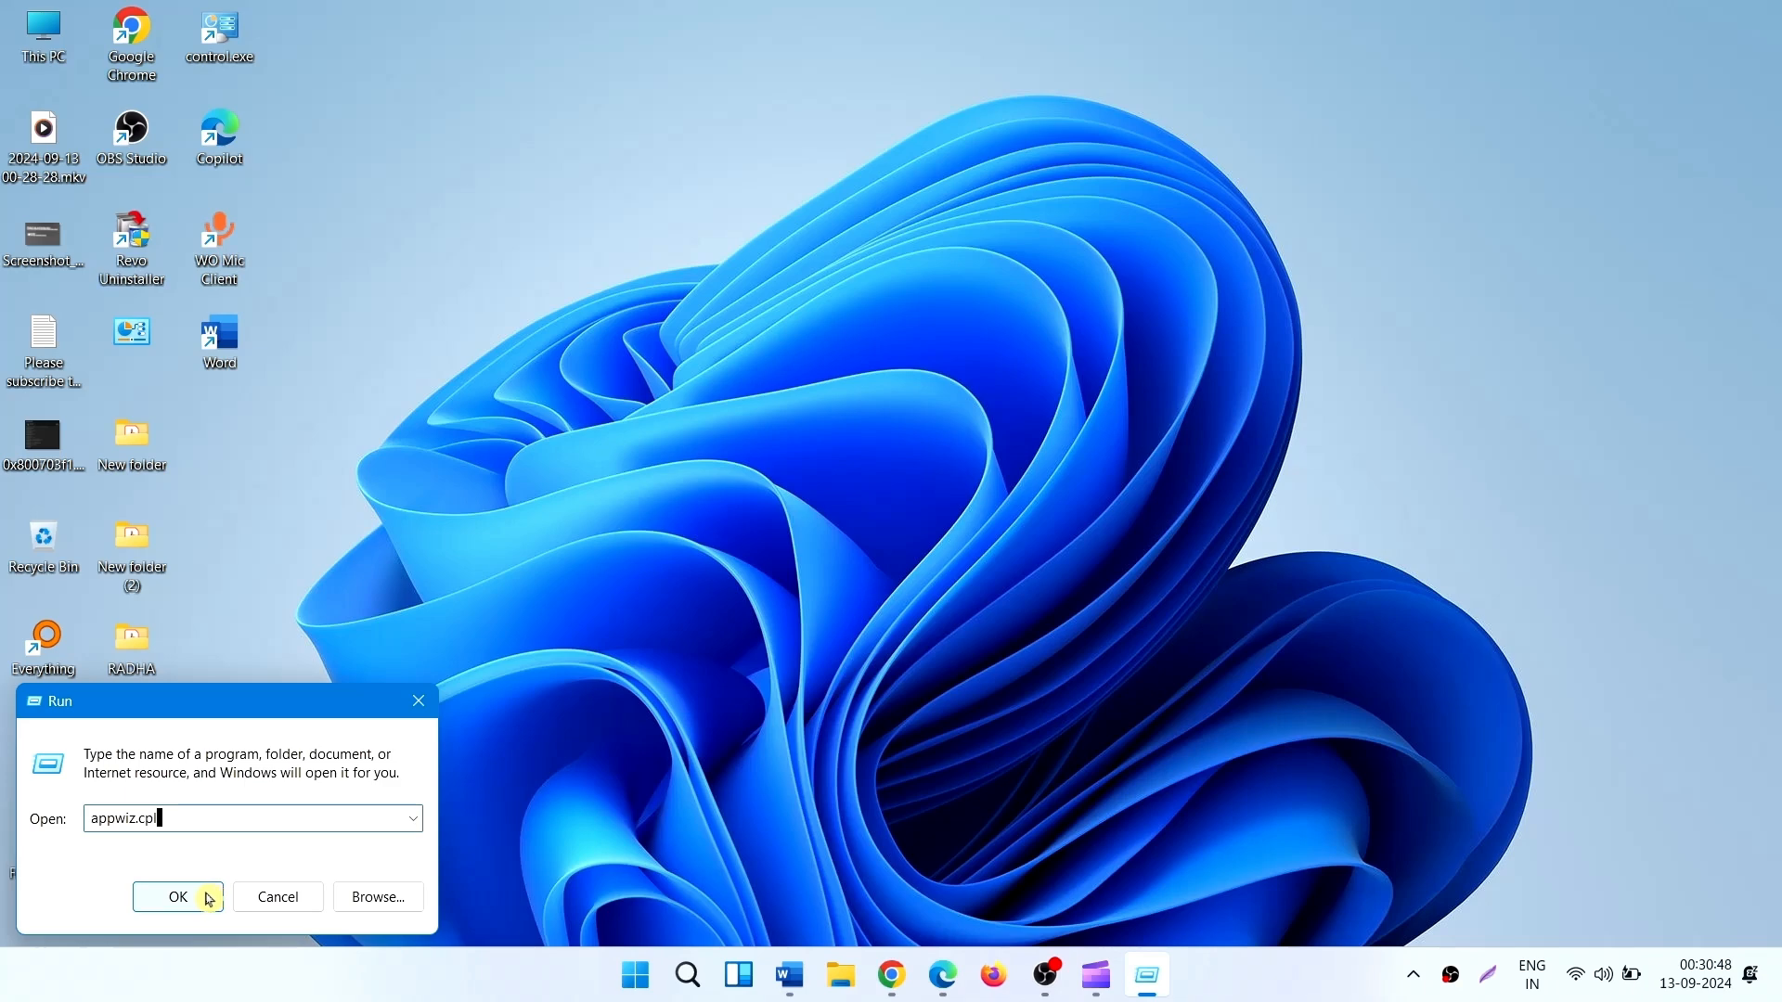
click(177, 897)
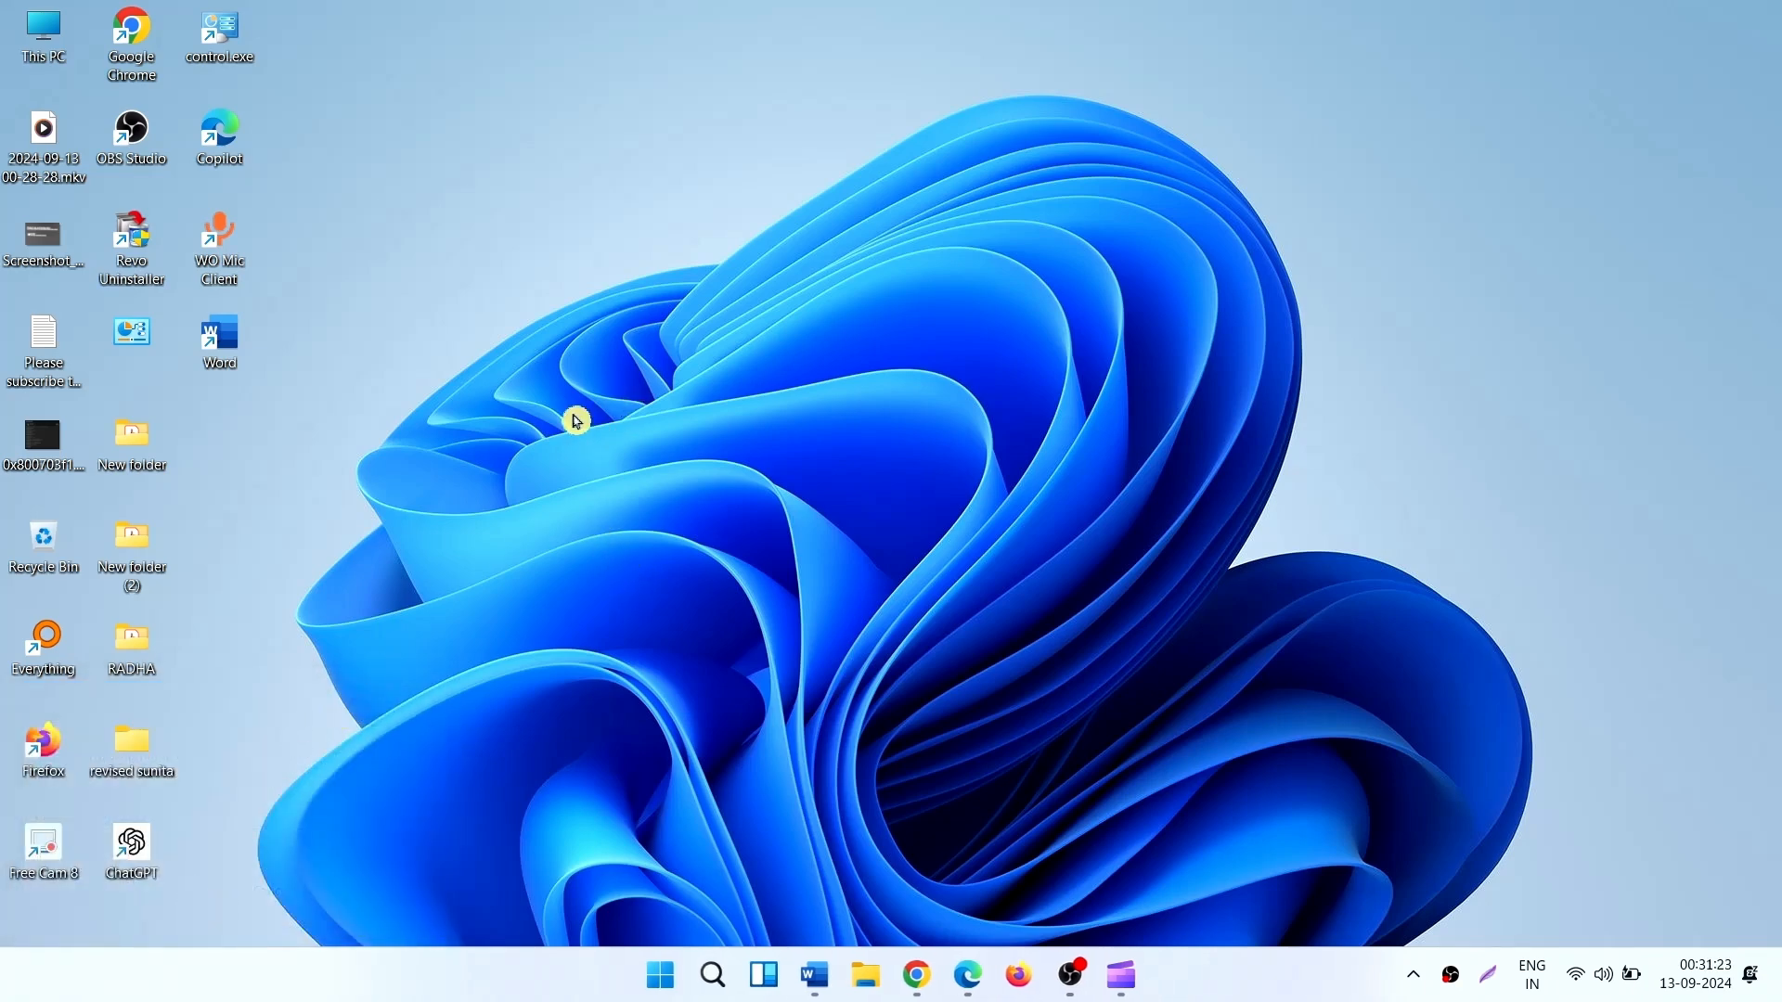
Maximize Programs and Features and scroll the program list down toward Notepad++
double_click(218, 22)
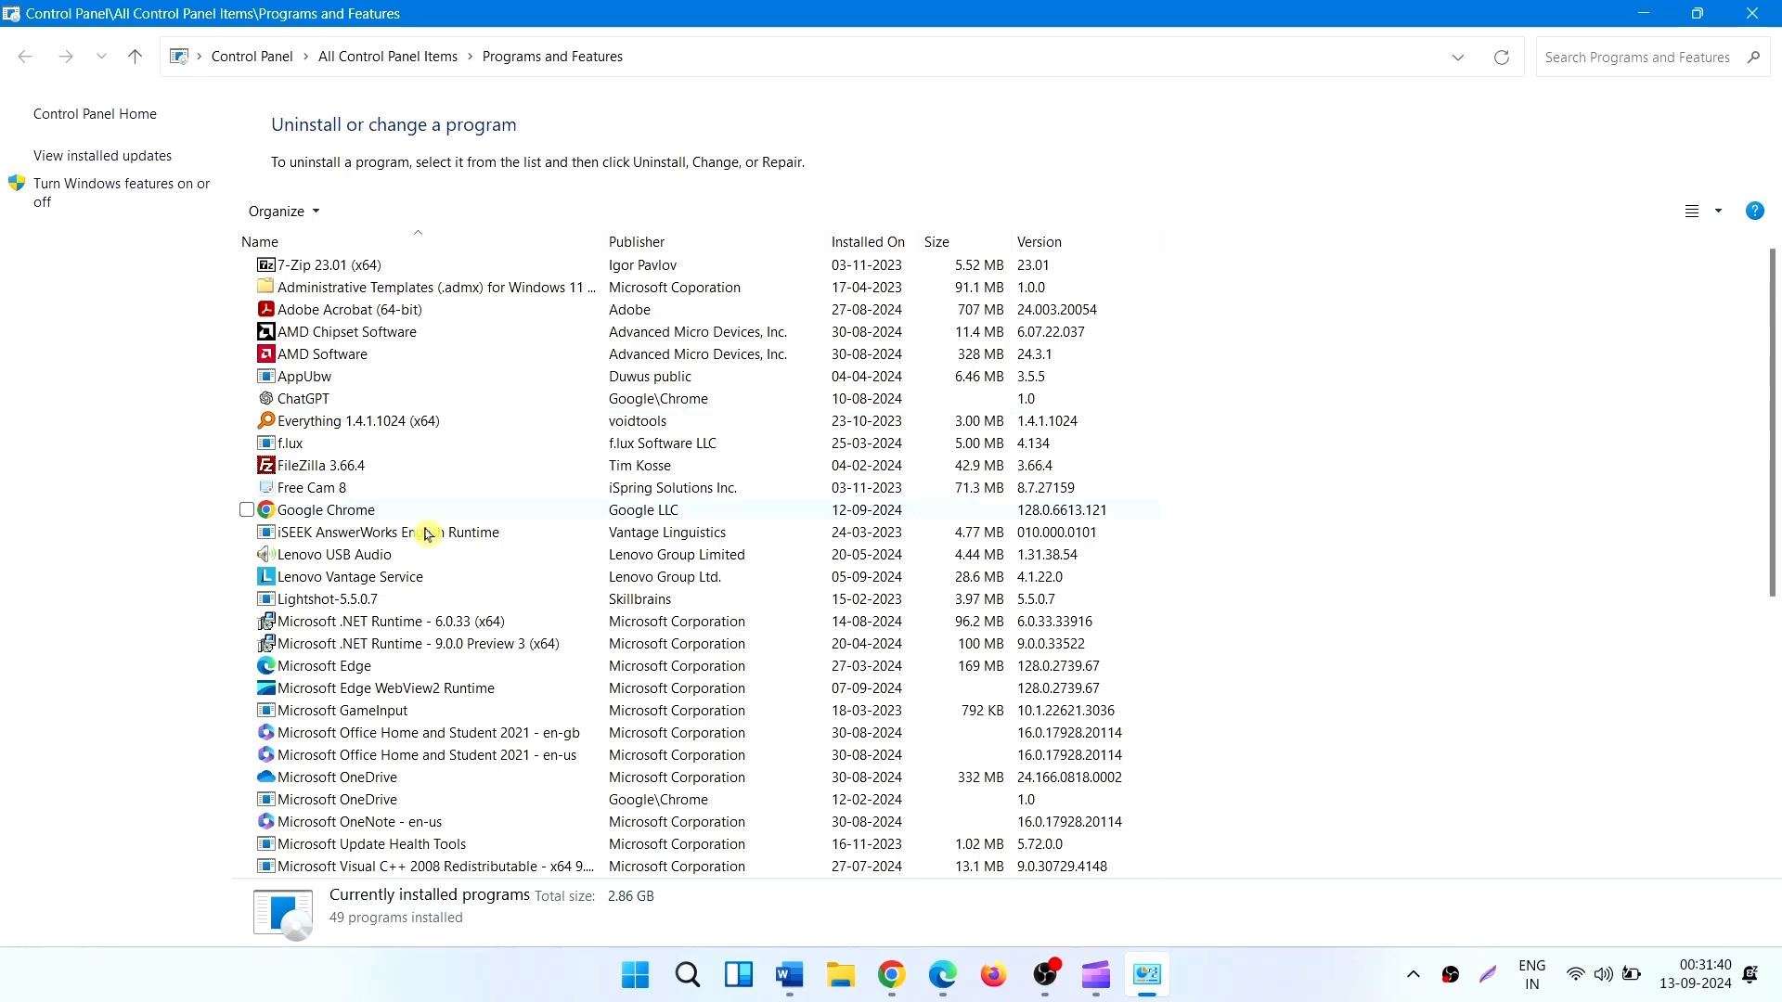
scroll(down, 3)
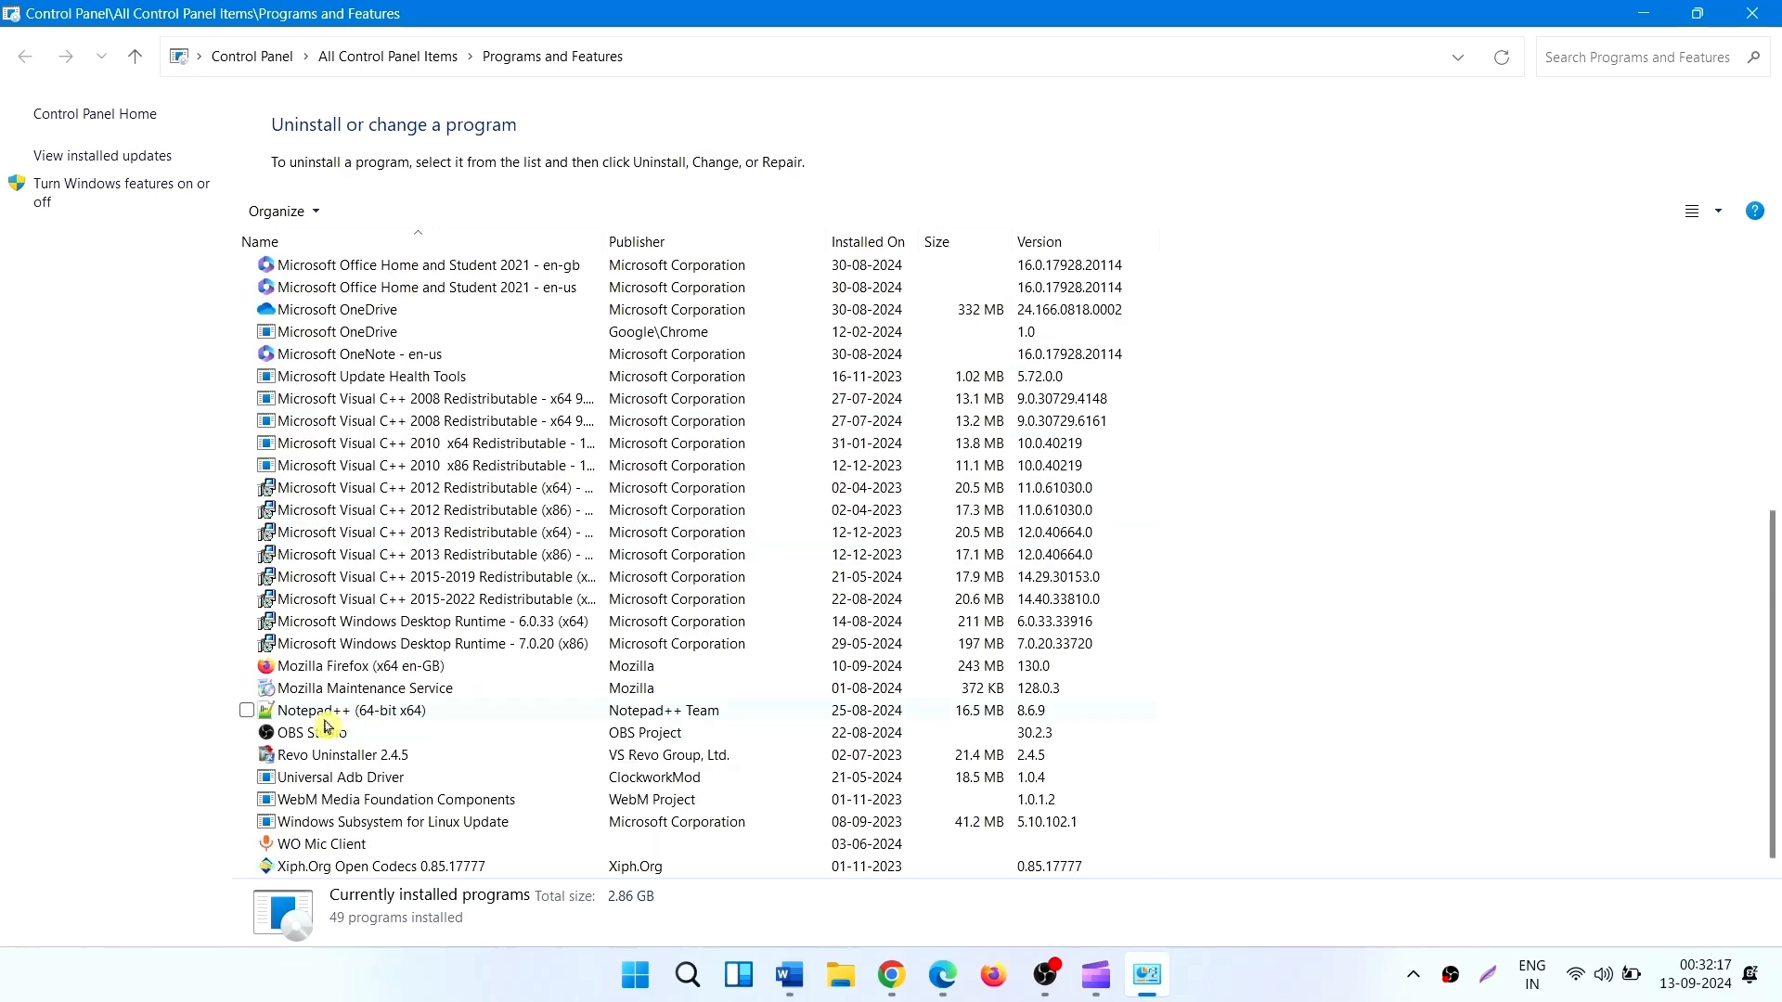
mouse_move(328, 722)
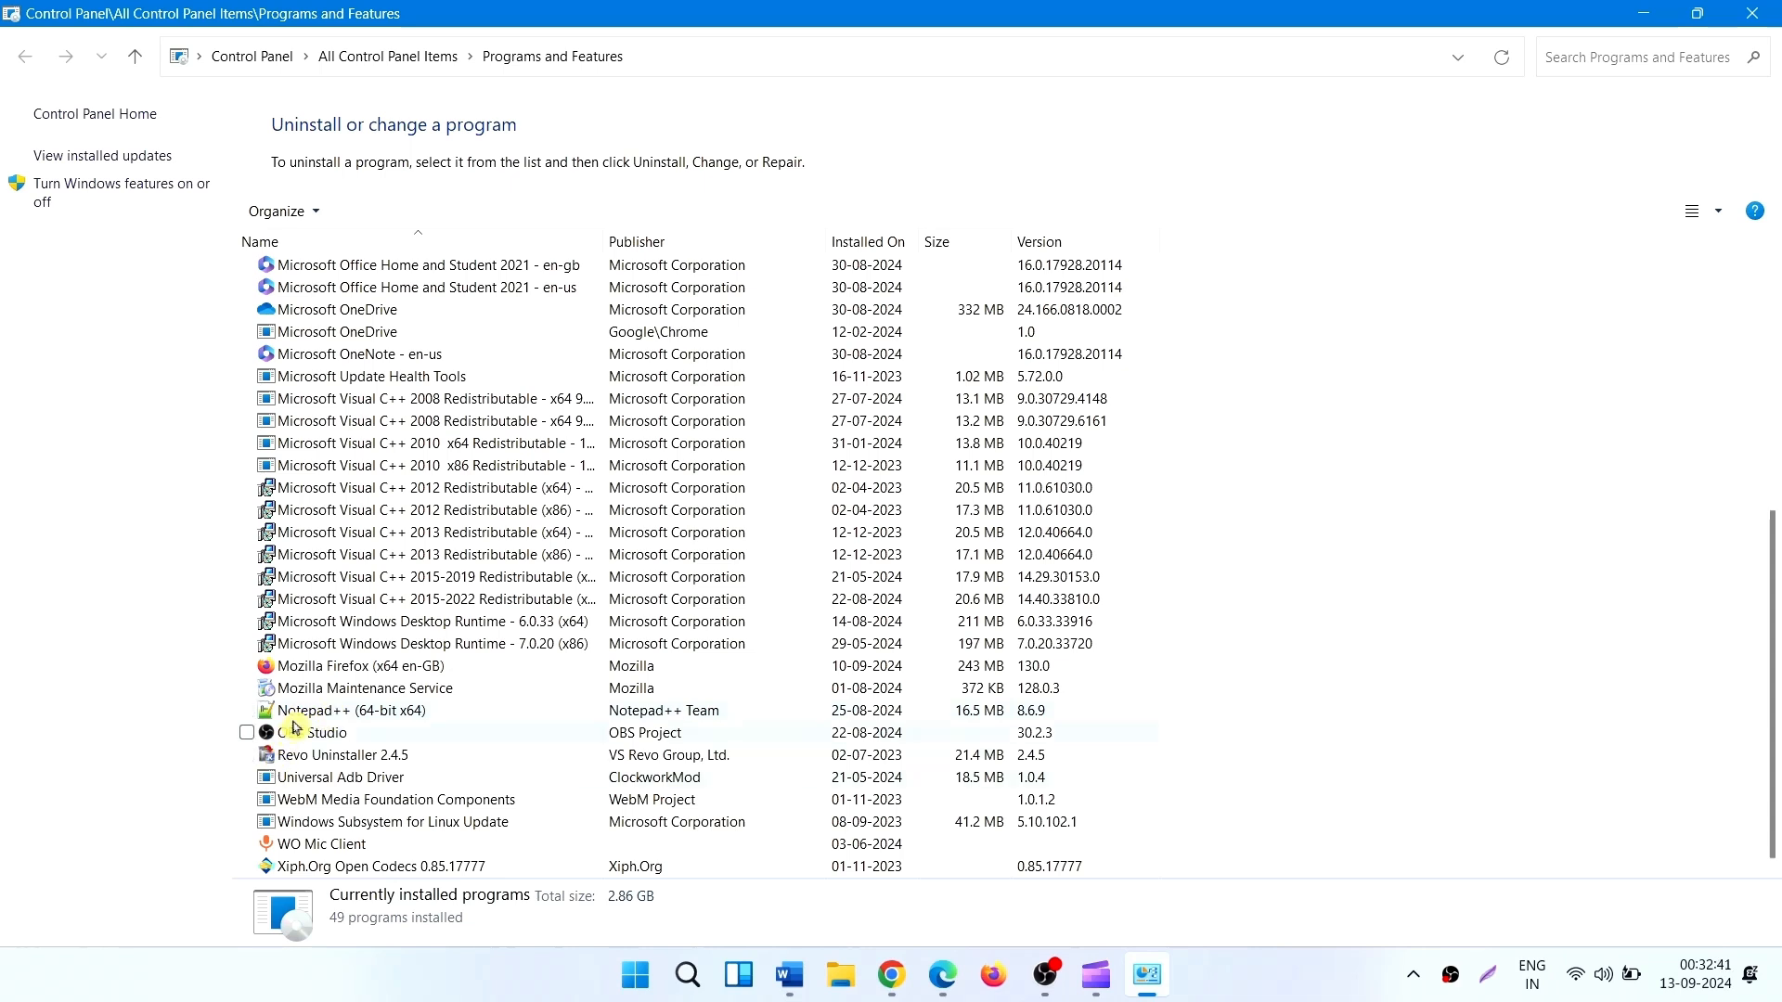
Select Notepad++ (64-bit x64) in the installed programs list
click(247, 710)
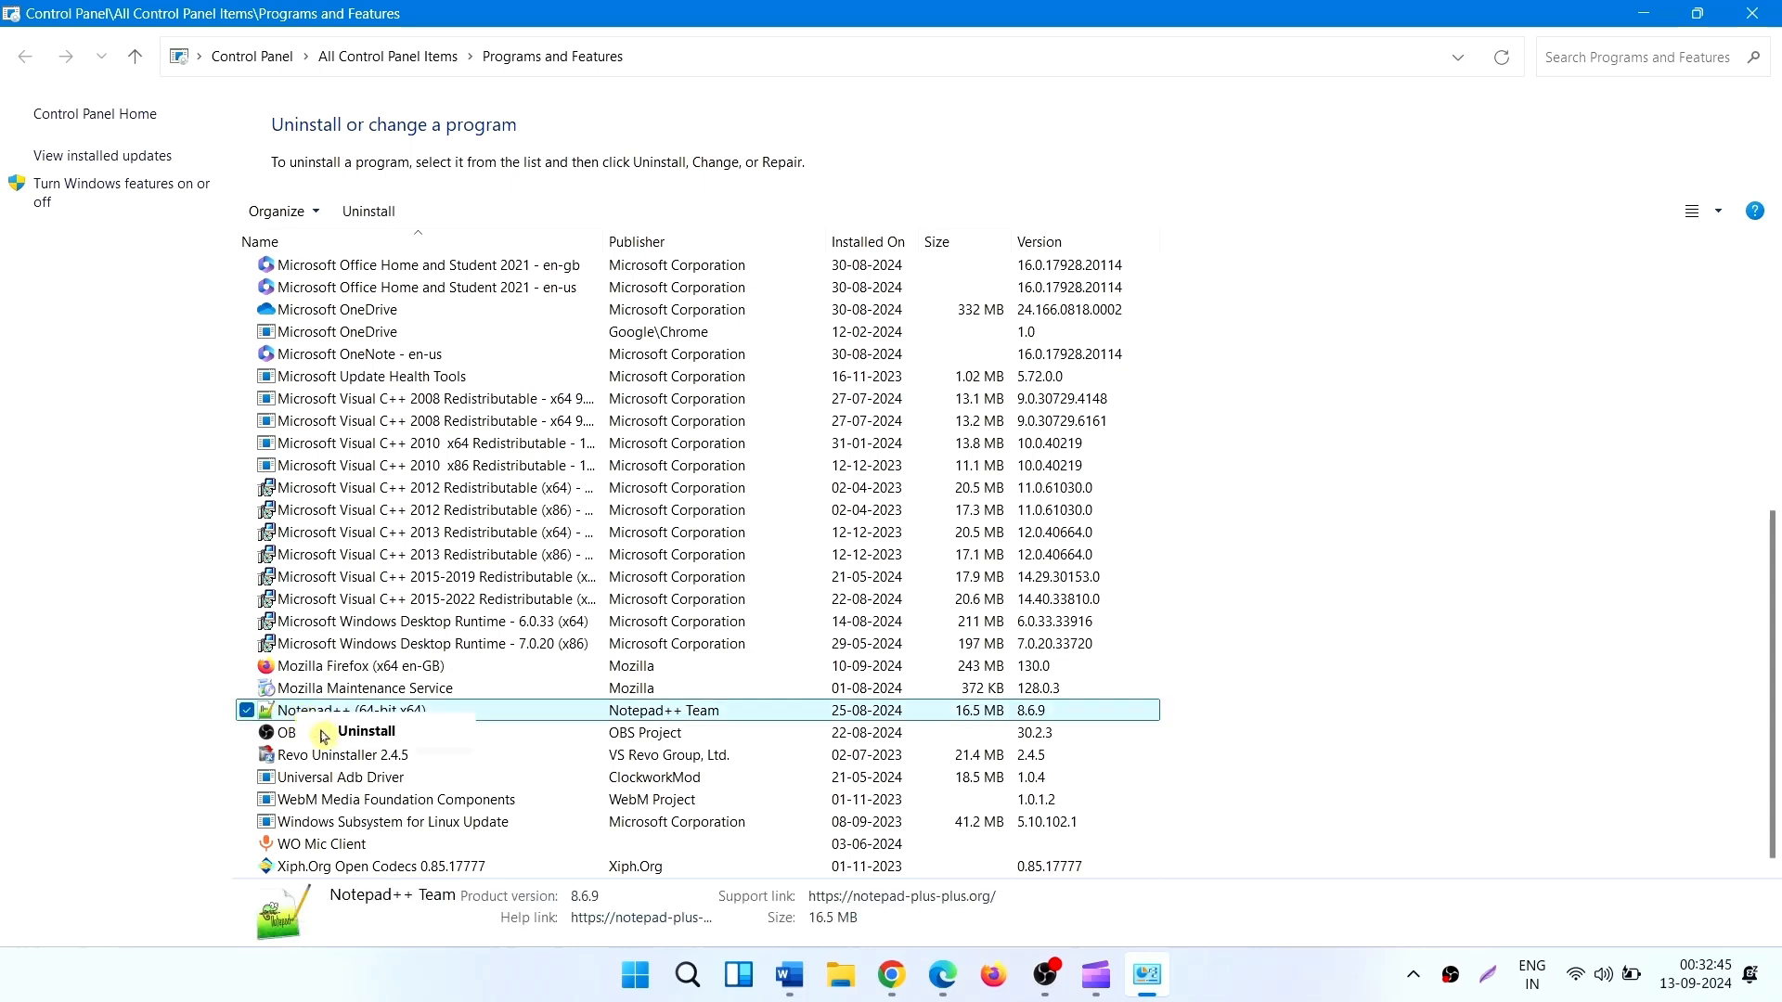
mouse_move(344, 748)
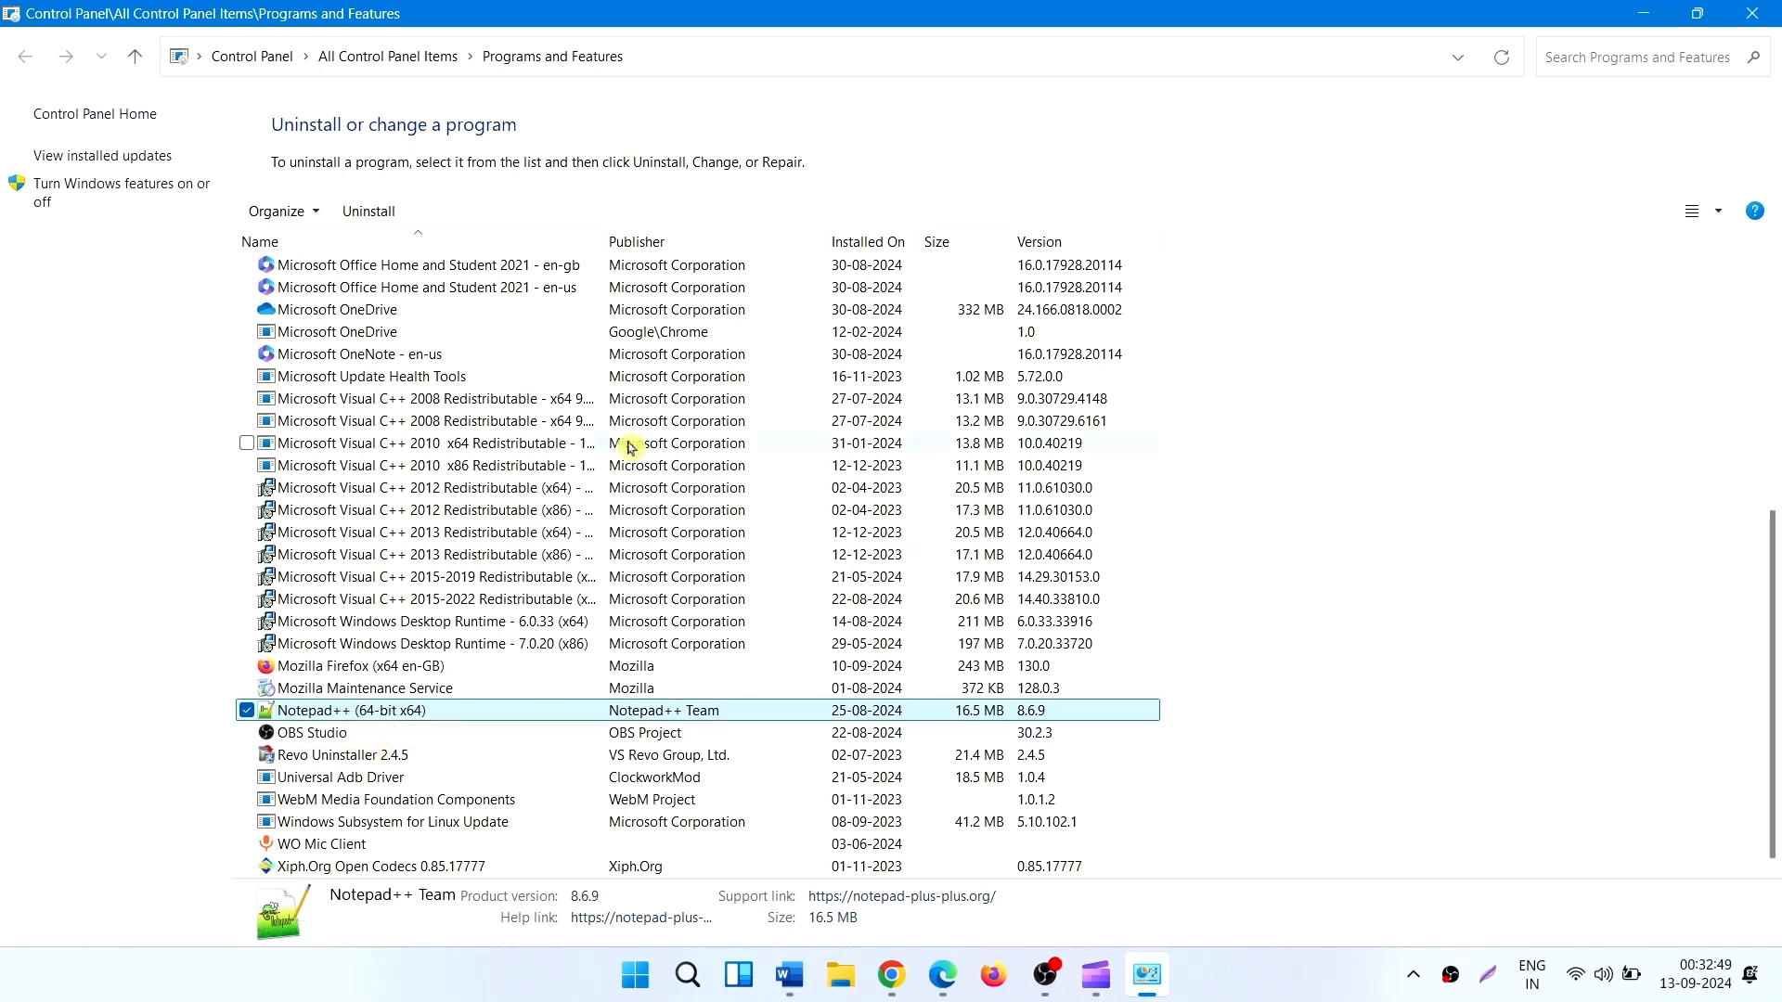
click(368, 210)
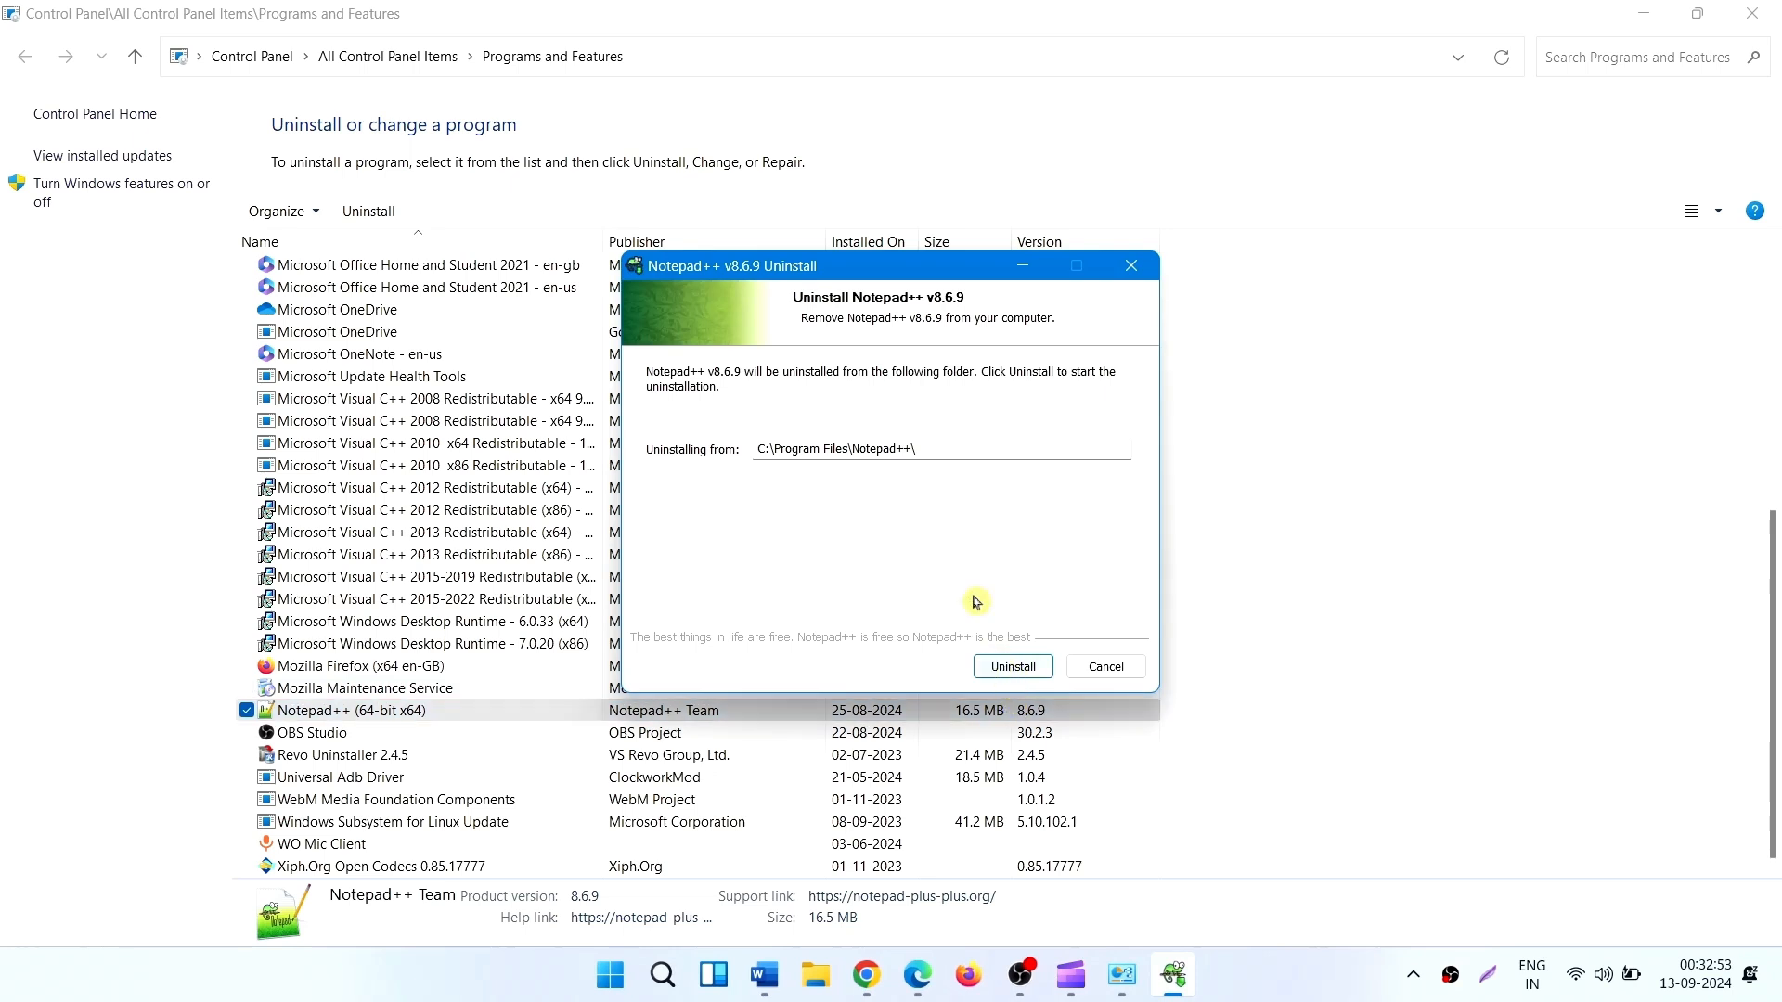
mouse_move(810, 663)
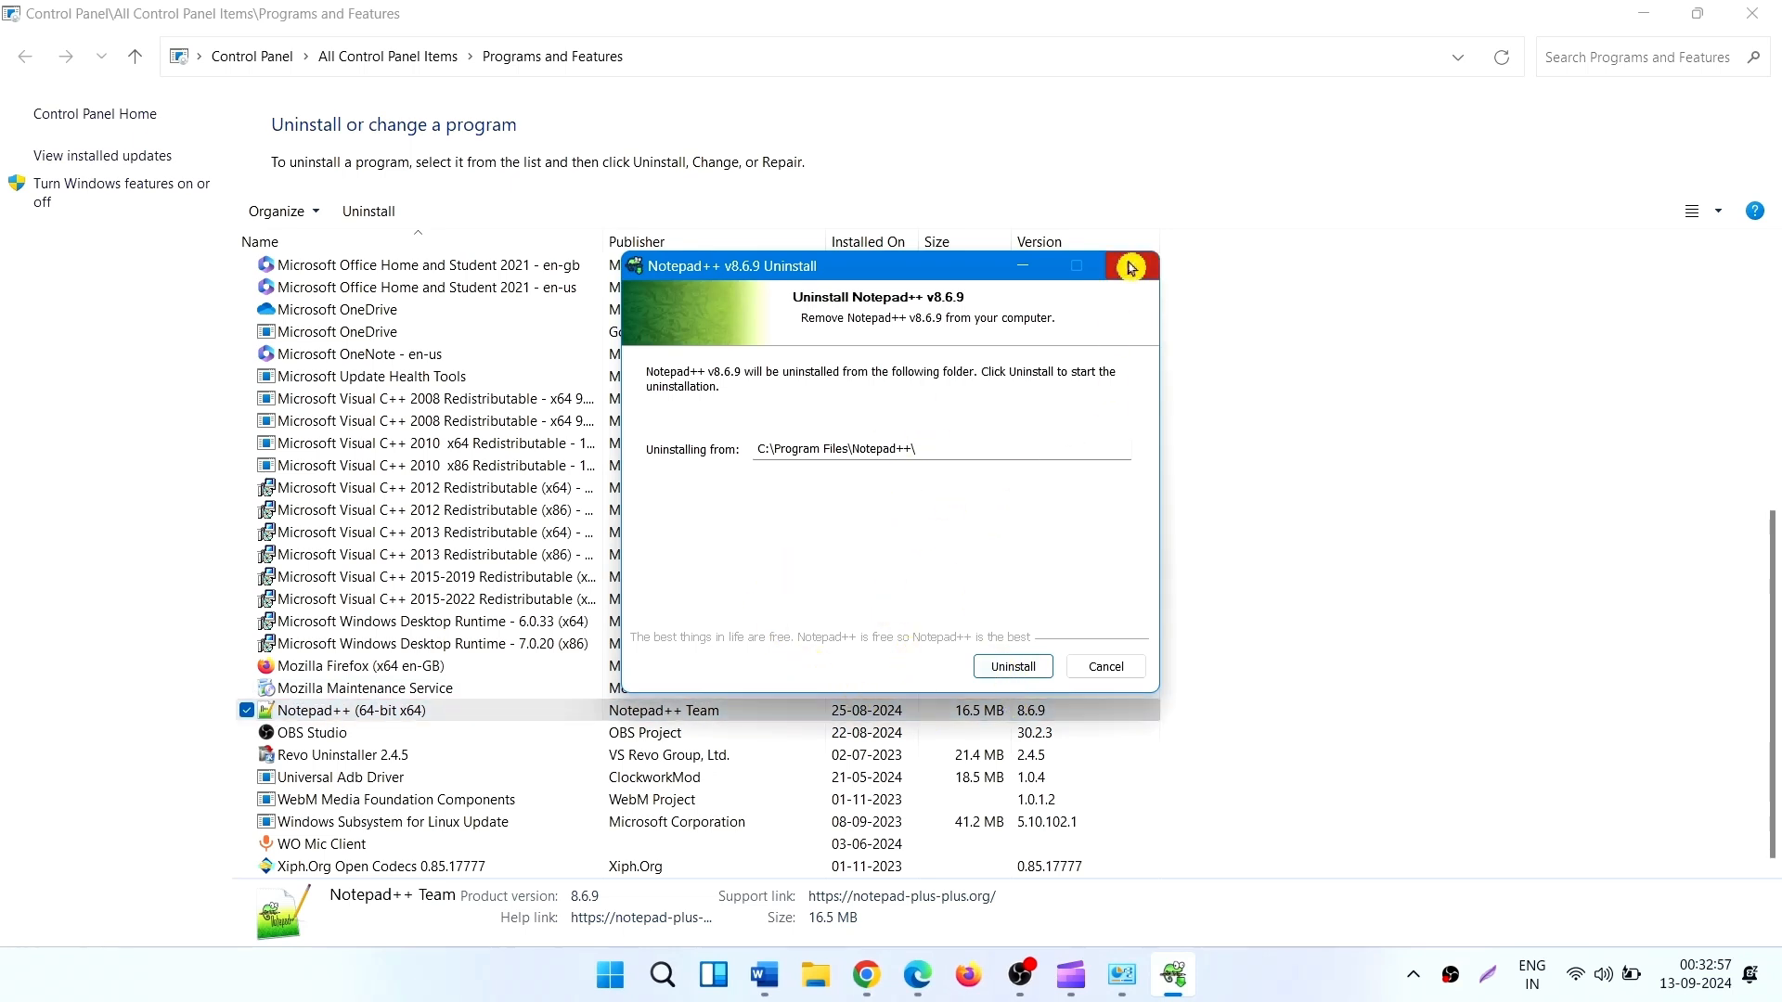
click(1129, 266)
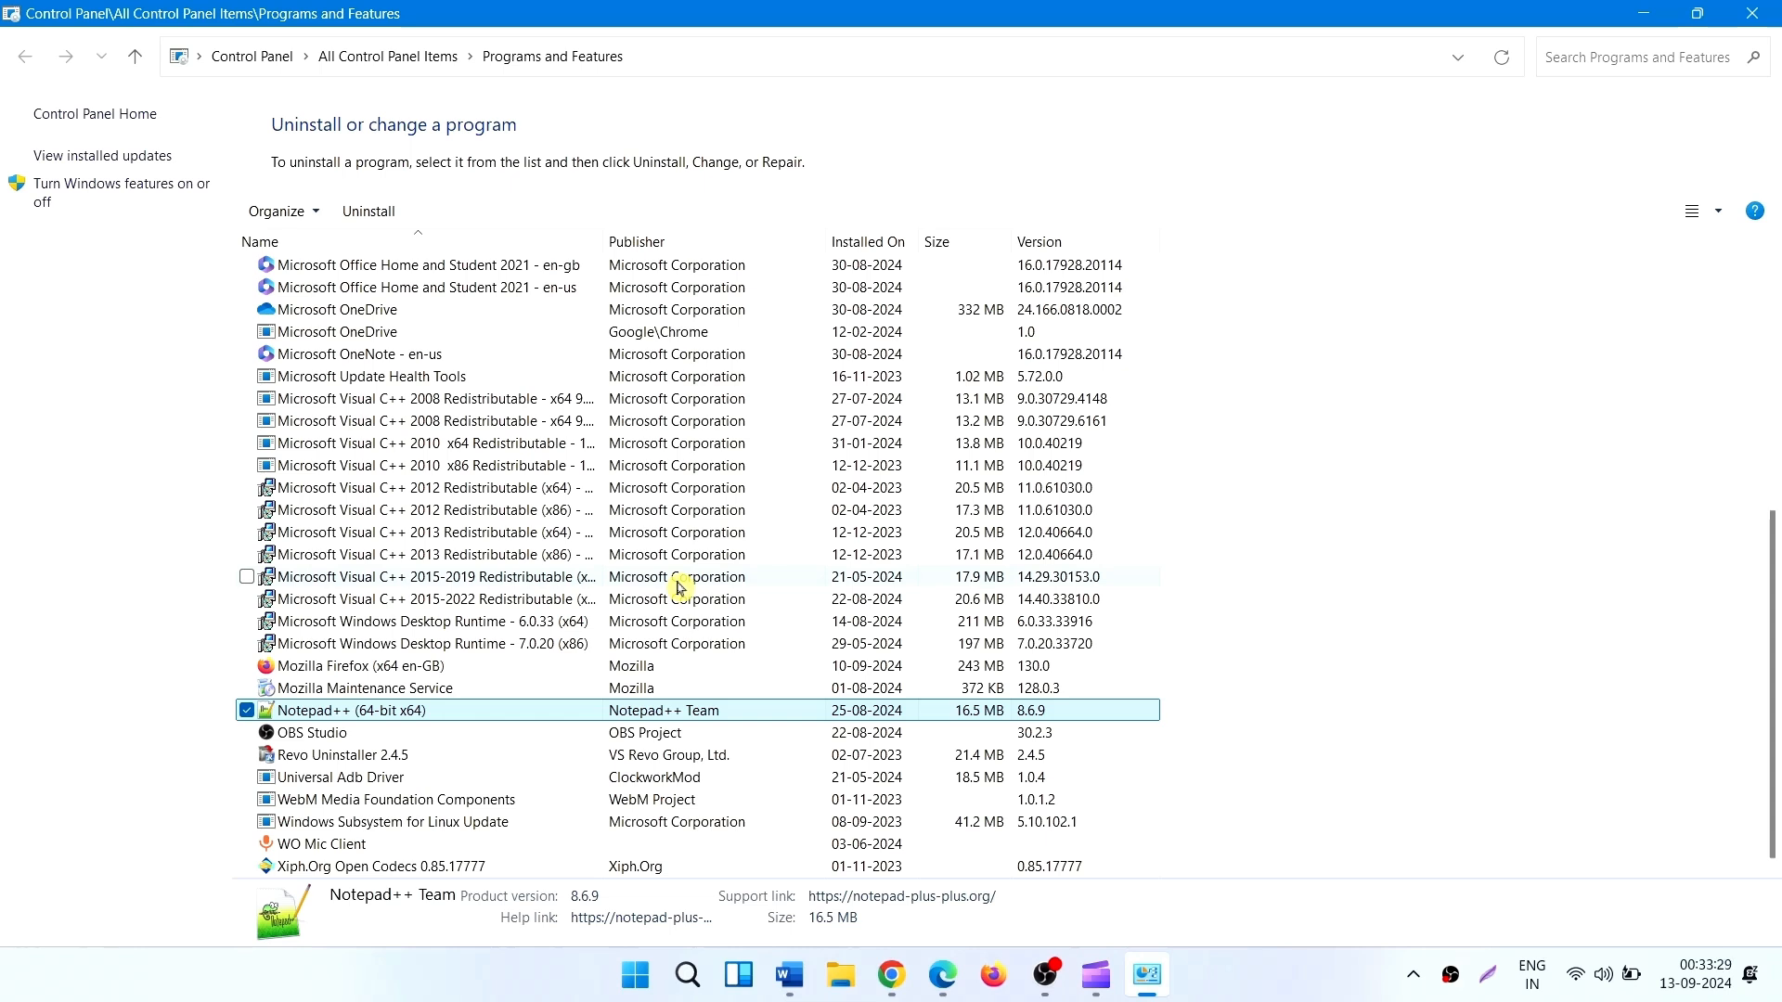
mouse_move(813, 524)
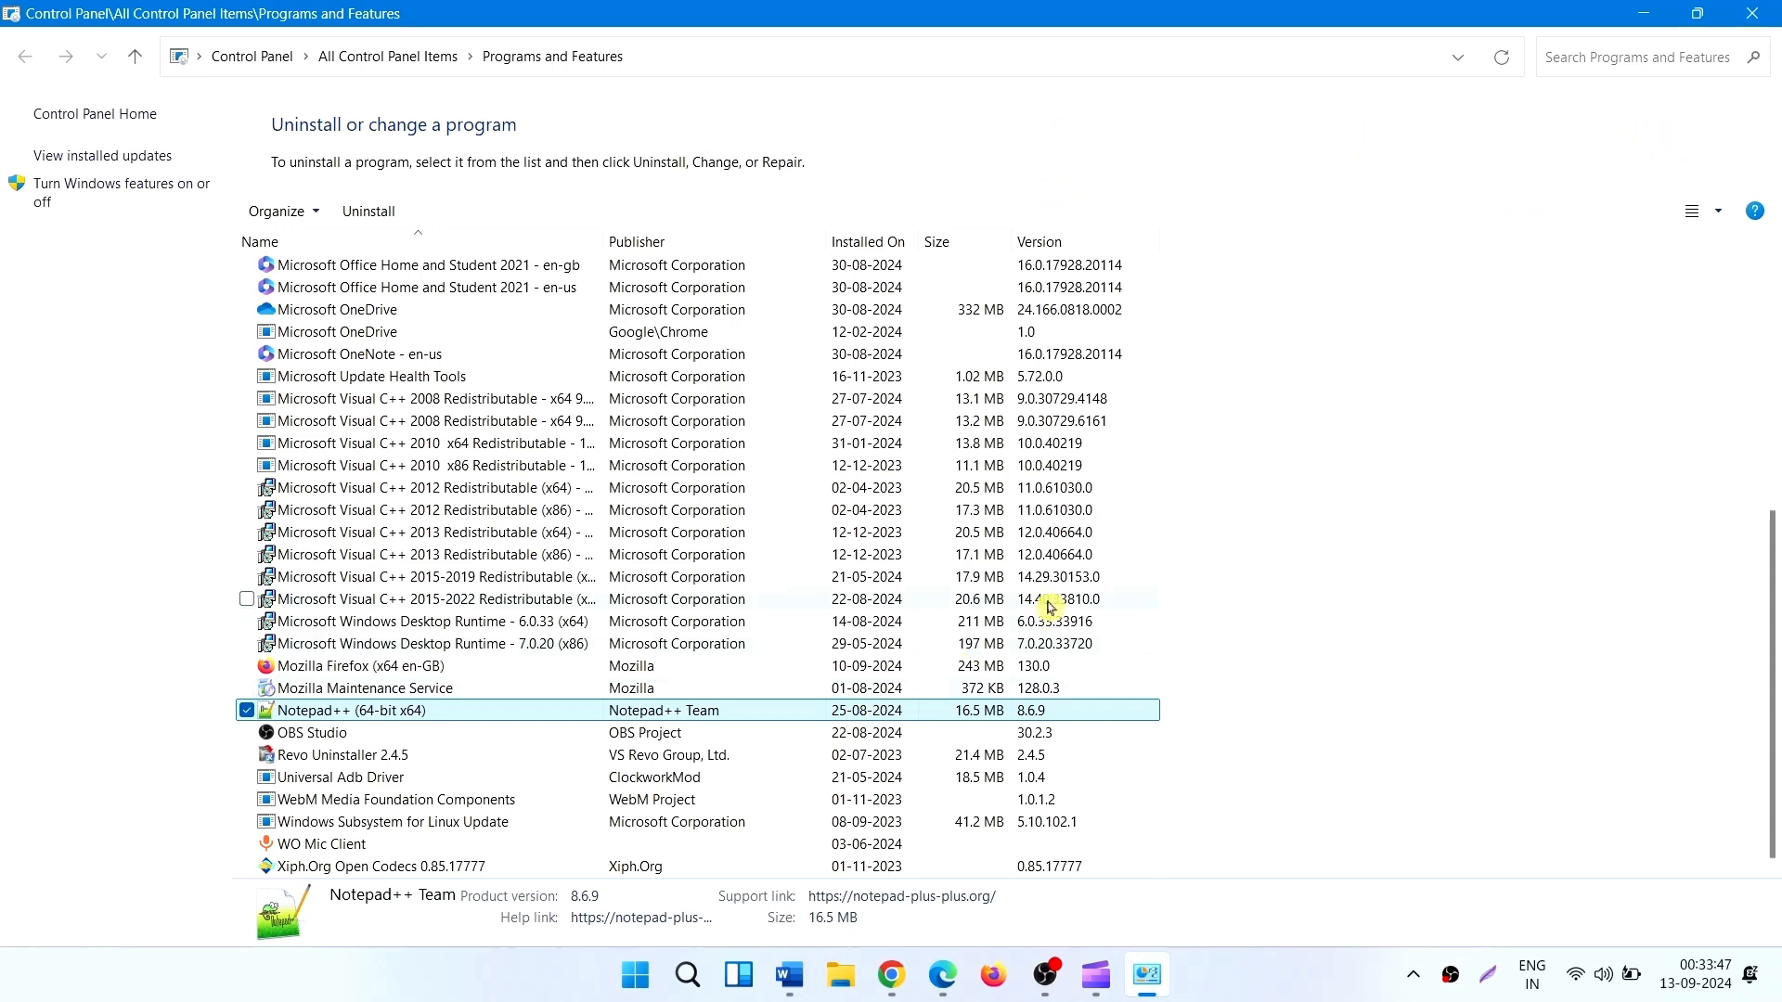
mouse_move(949, 621)
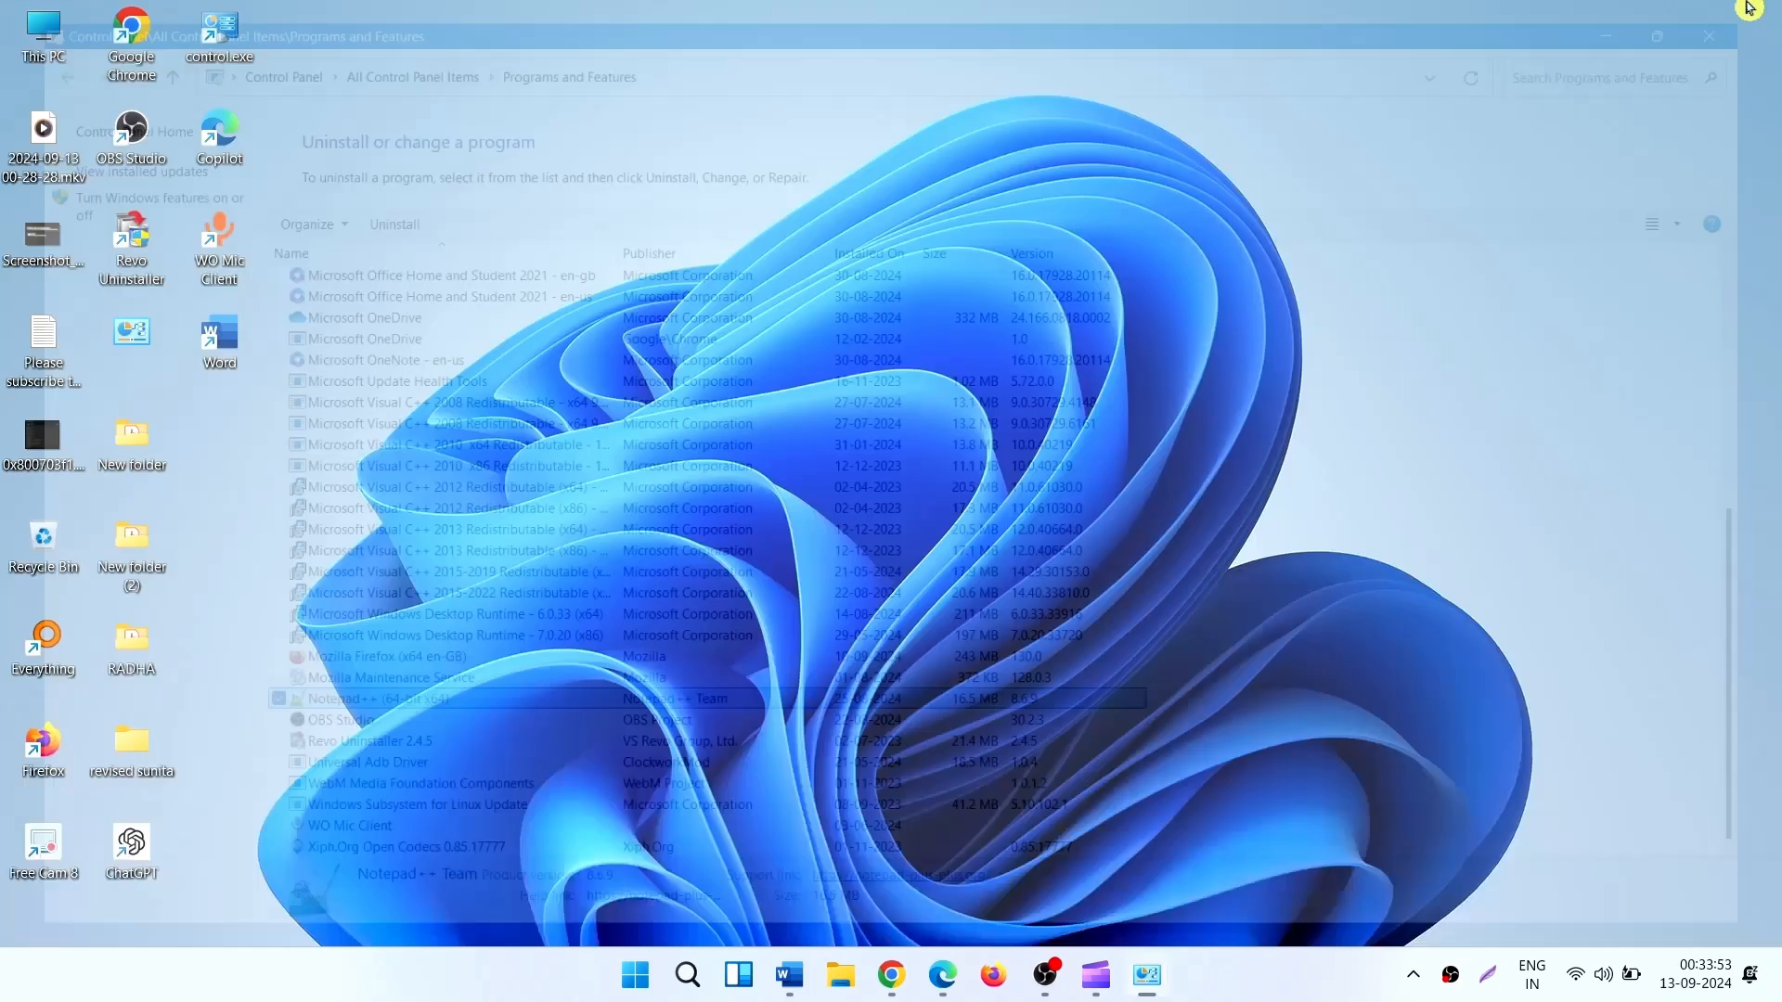
Close the Programs and Features window, returning to the desktop
click(1707, 36)
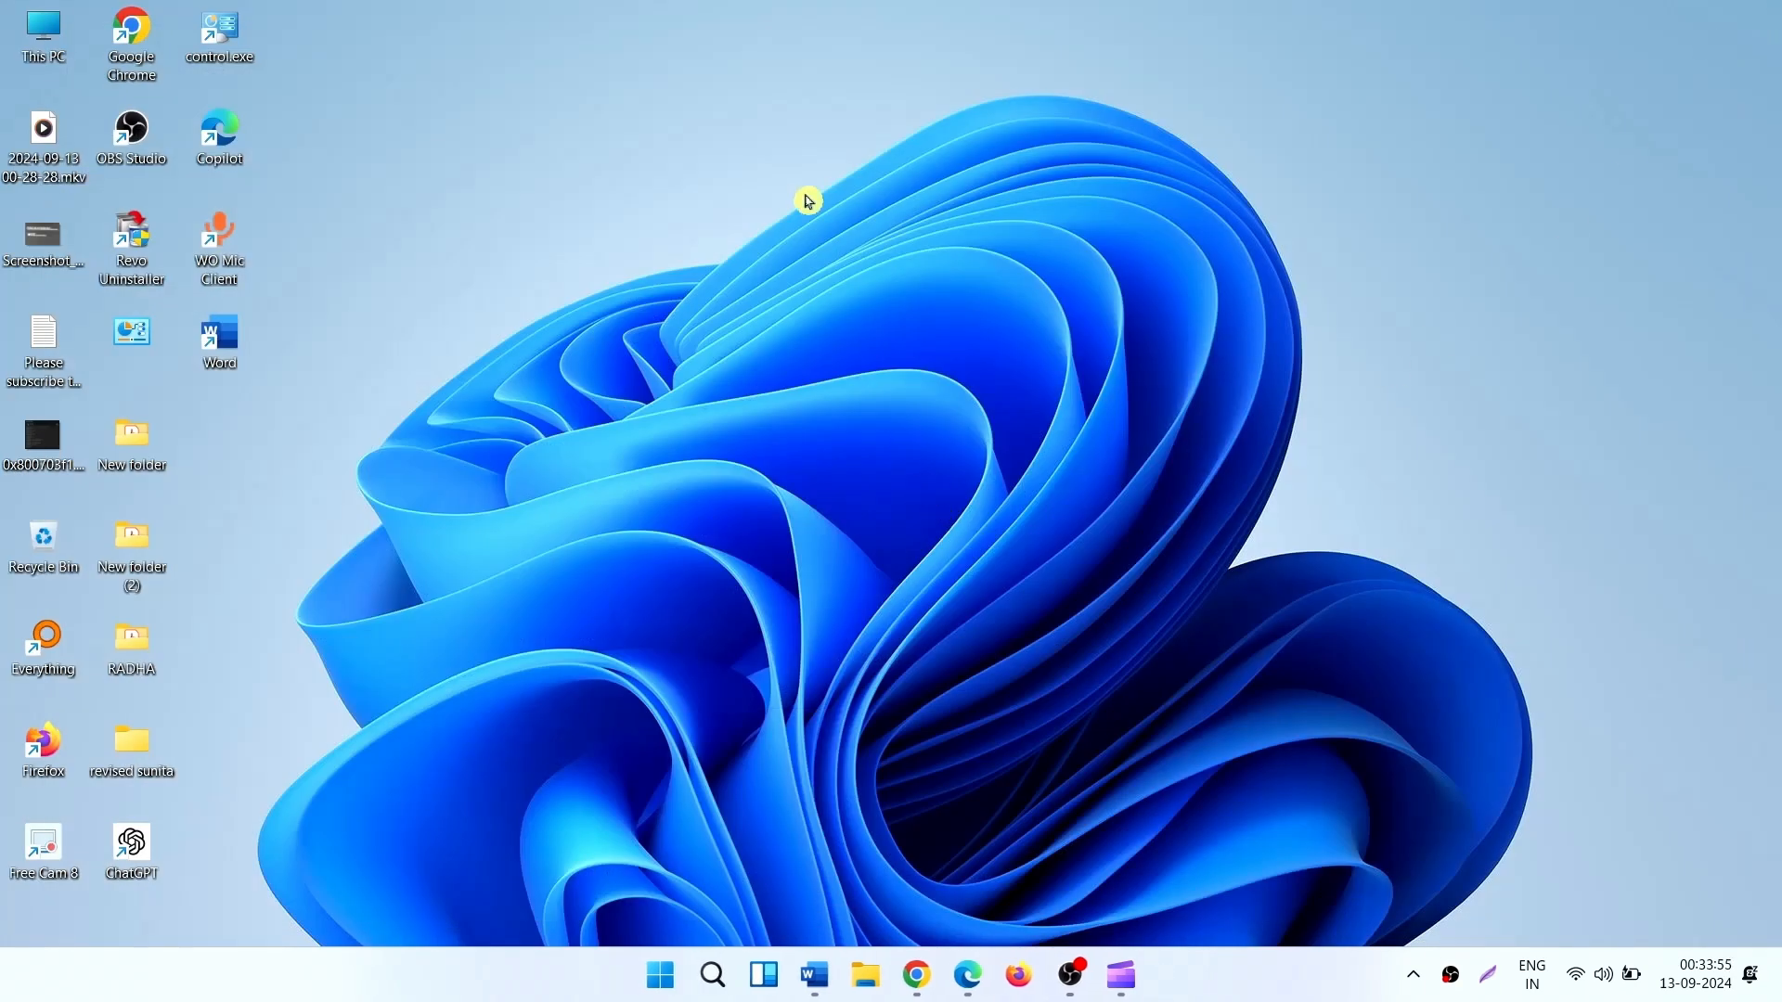